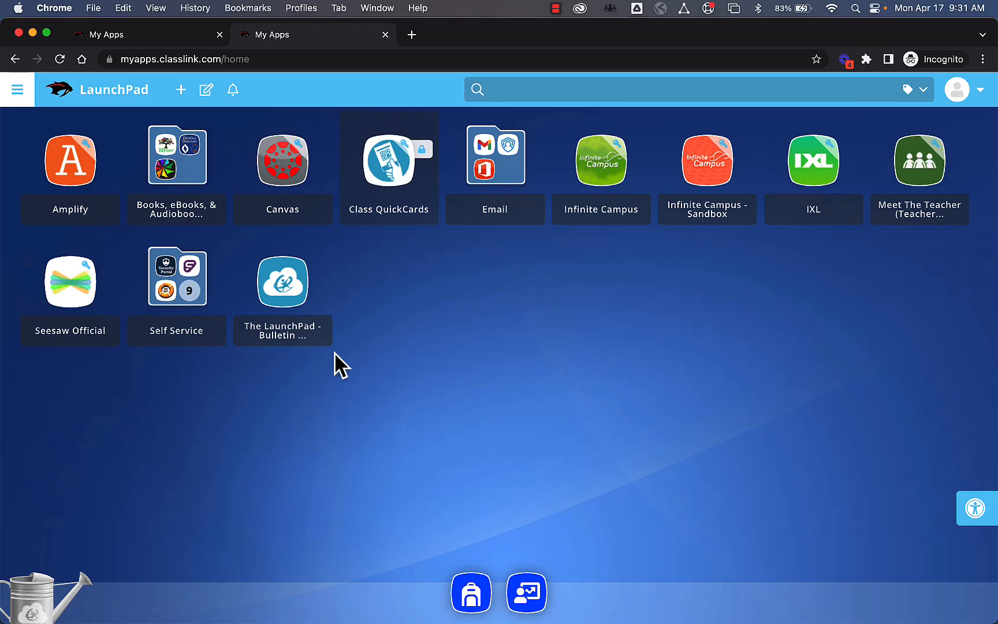
mouse_move(414, 224)
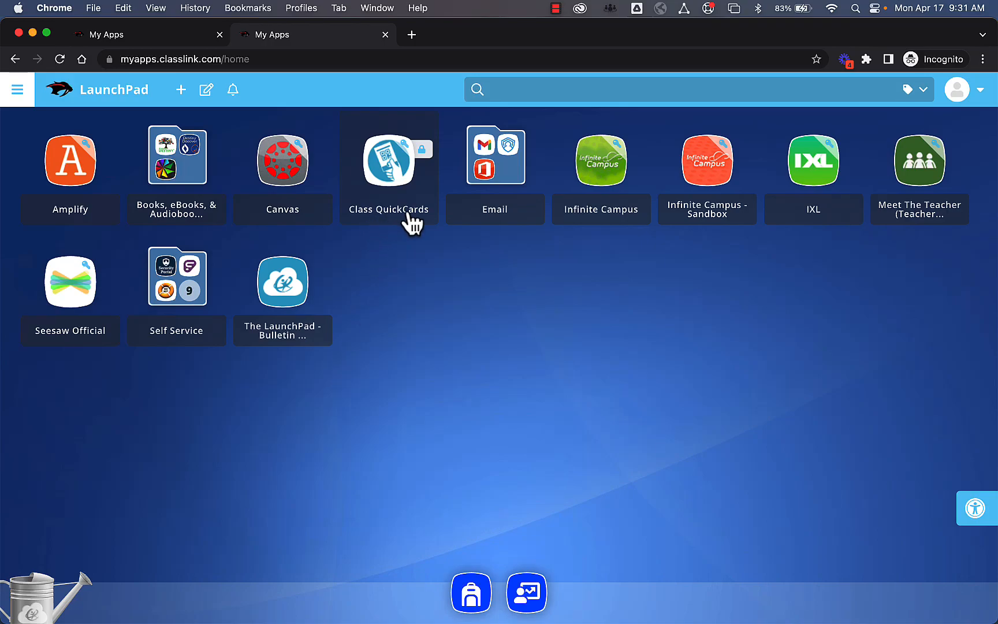
mouse_move(375, 156)
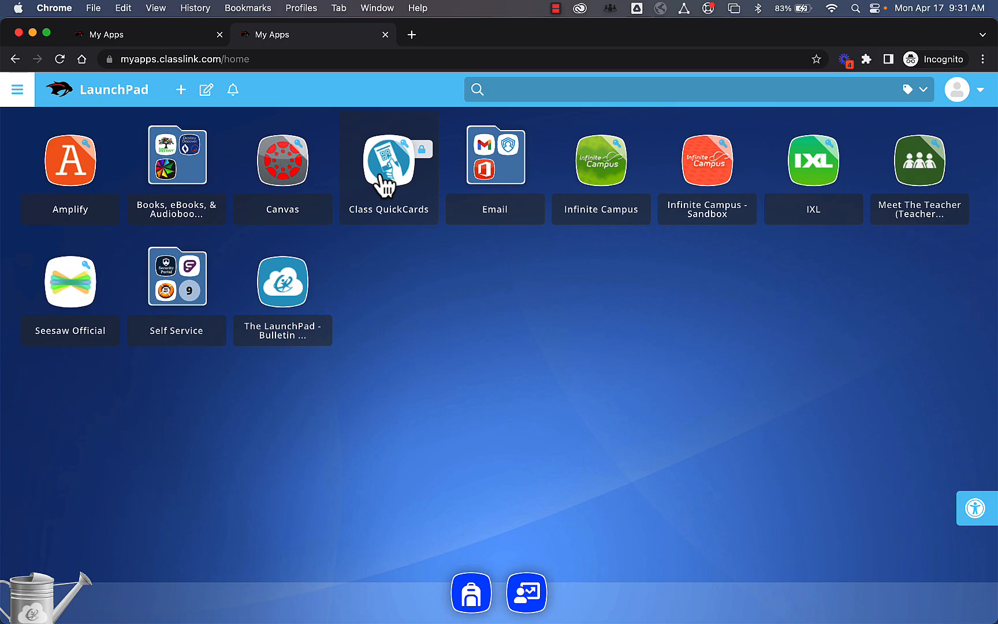
mouse_move(382, 185)
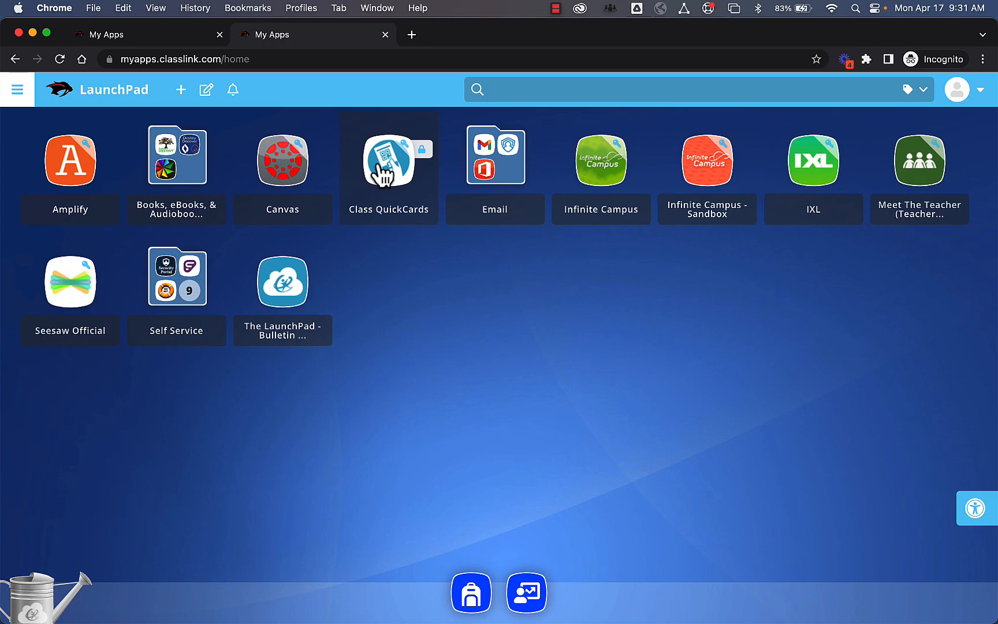
- Launch Class QuickCards, listing the teacher's seven classes in a new tab
left_click(390, 156)
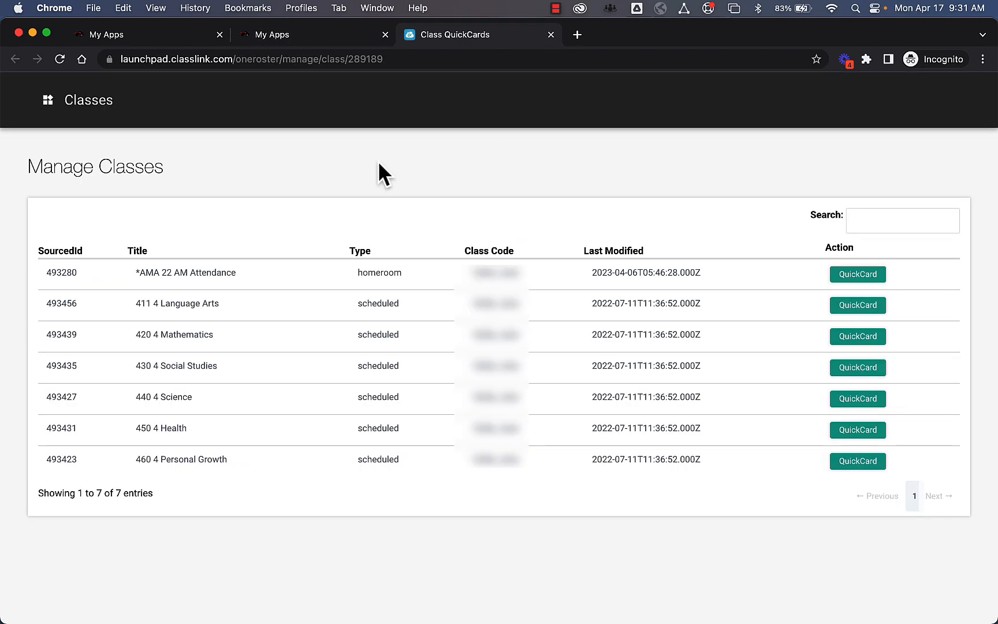
mouse_move(152, 273)
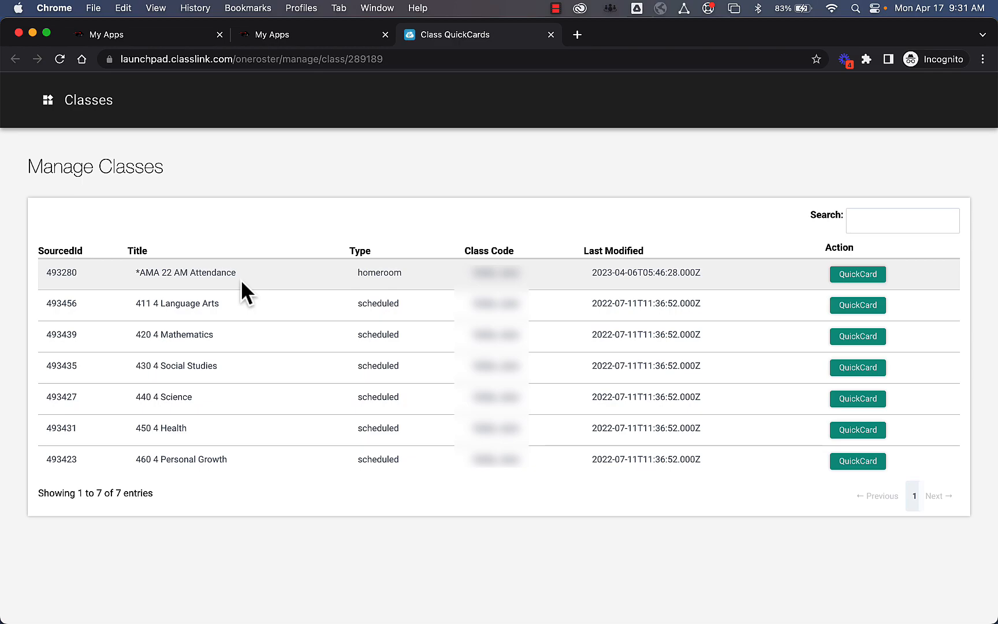
mouse_move(857, 274)
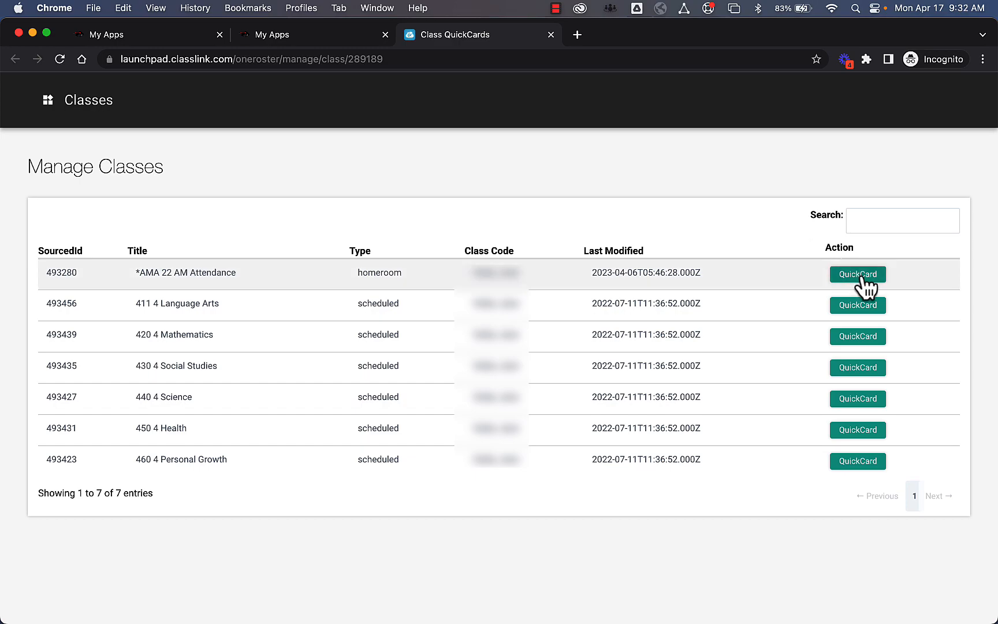
- Generate QuickCards for all students in the AMA 22 AM Attendance homeroom
left_click(858, 273)
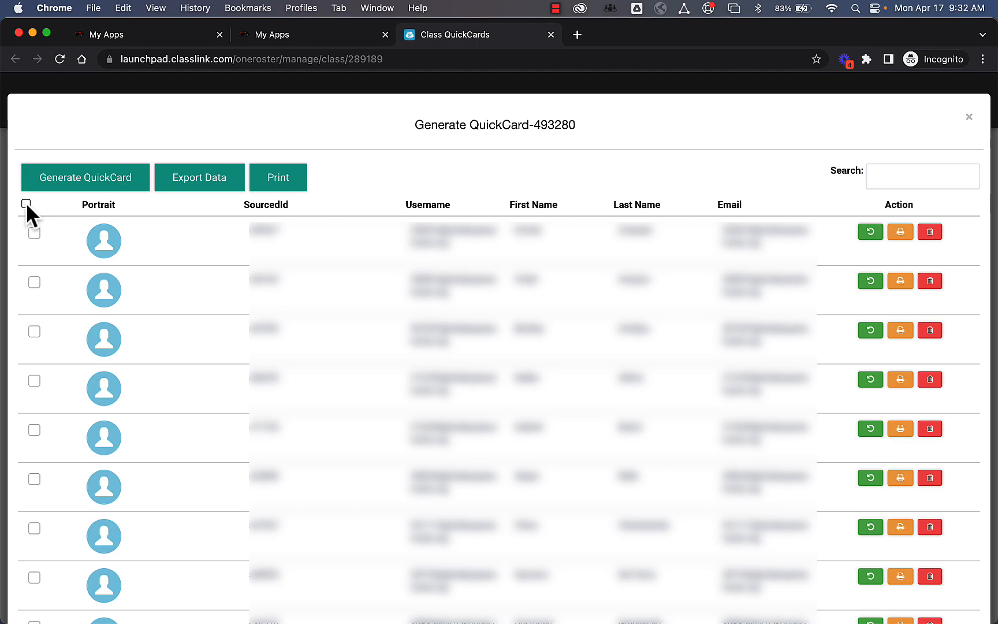
left_click(27, 203)
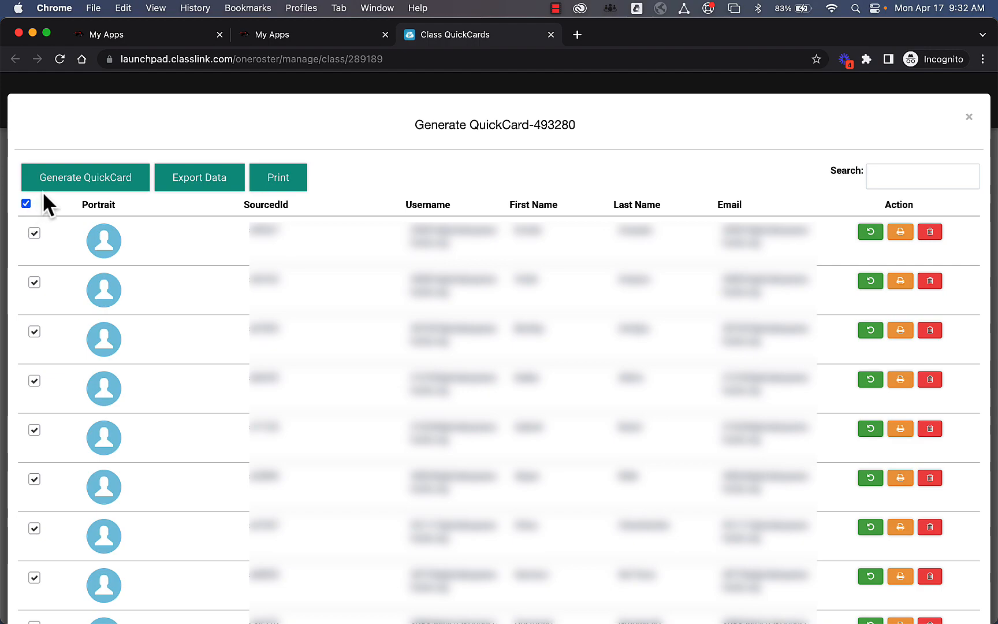
left_click(84, 177)
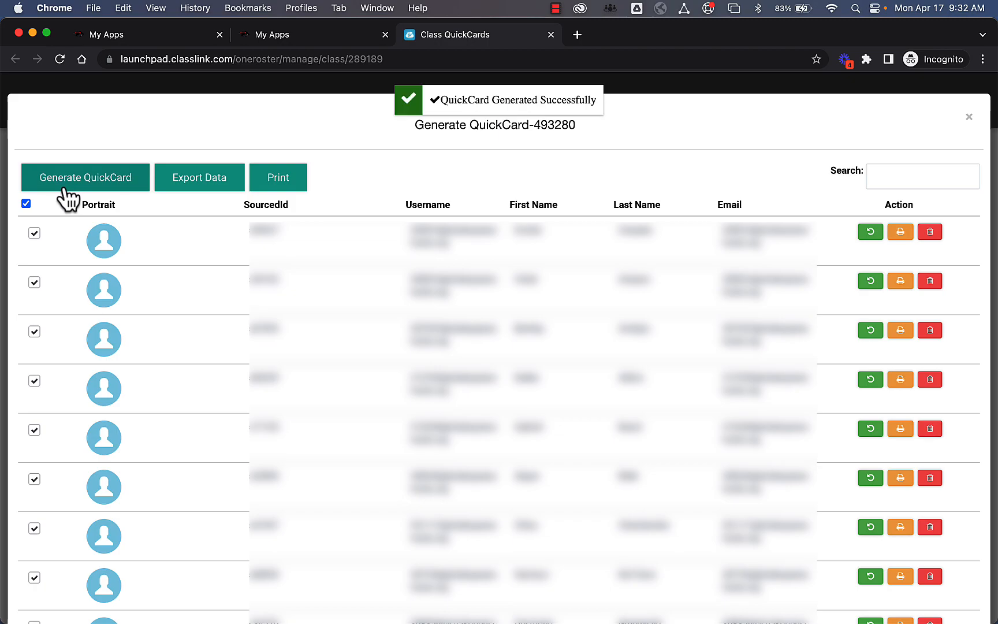
mouse_move(132, 168)
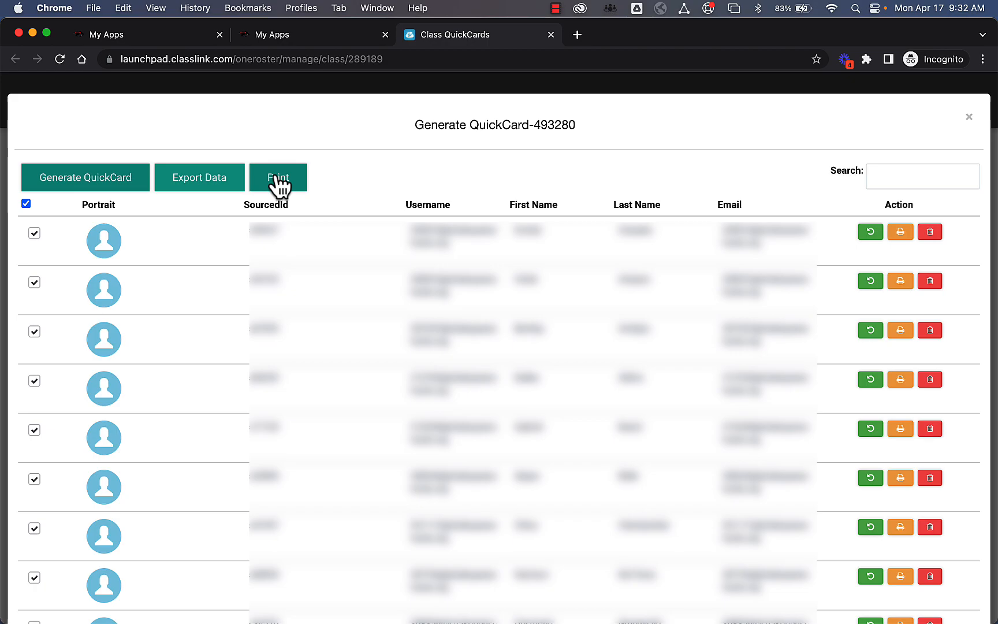
- Preview the QuickCard sheet in the macOS Print dialog, then cancel without printing
left_click(279, 177)
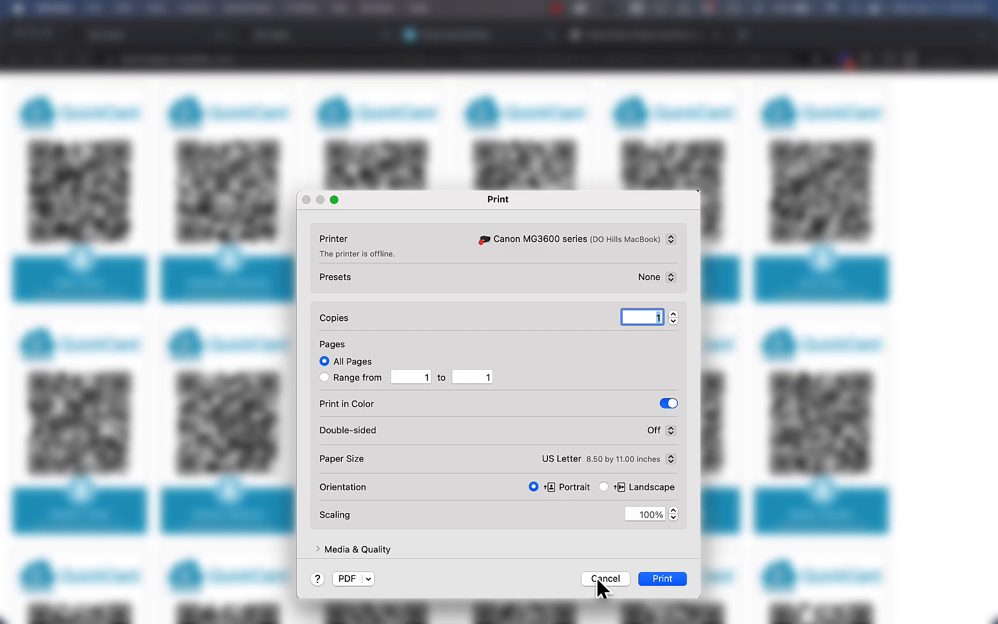
left_click(603, 579)
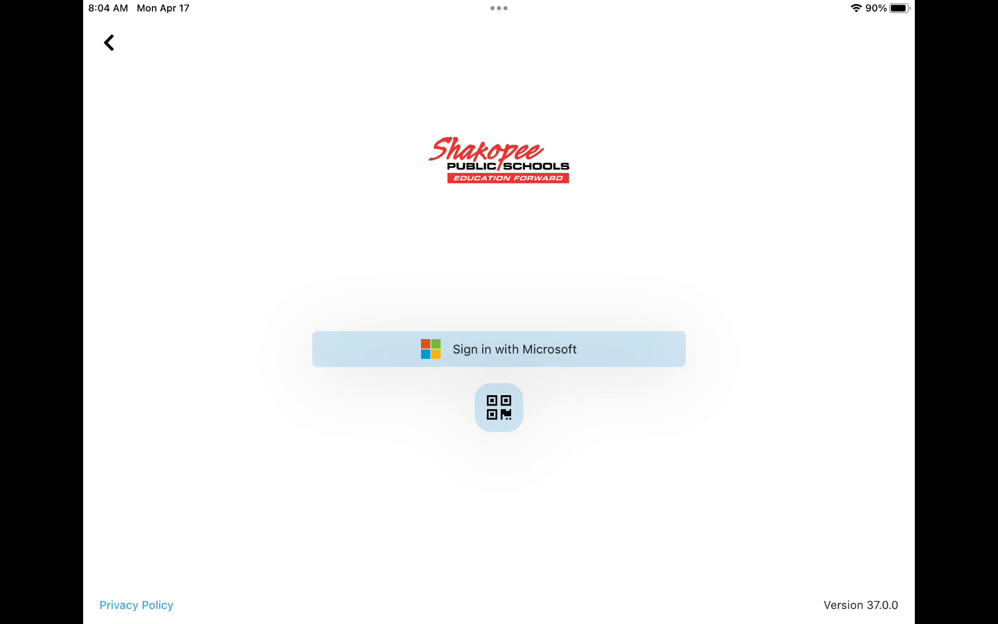
- Sign the student into the ClassLink app by scanning their QuickCard QR code
left_click(498, 407)
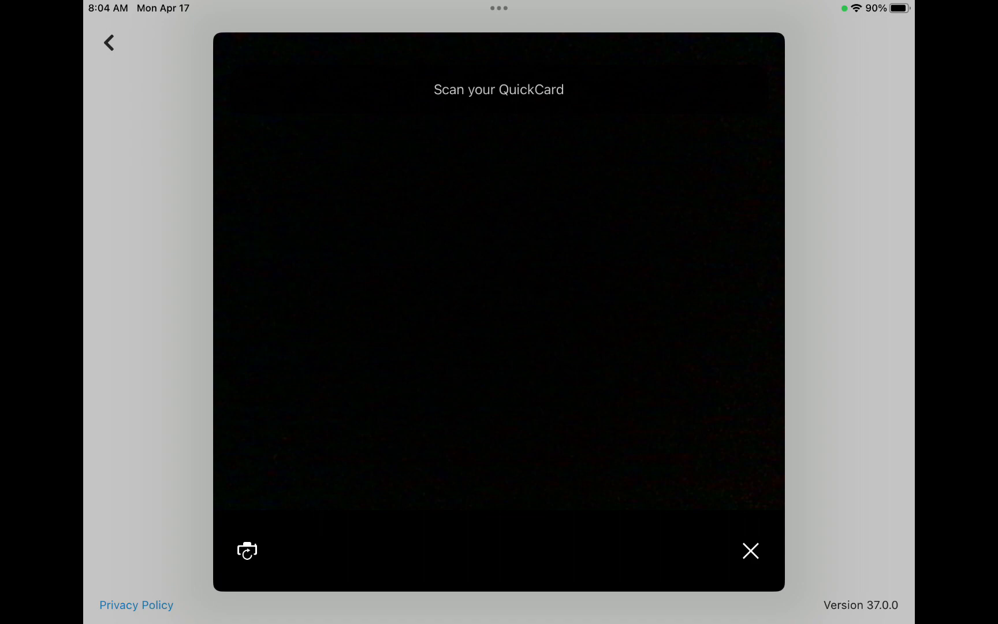
left_click(750, 550)
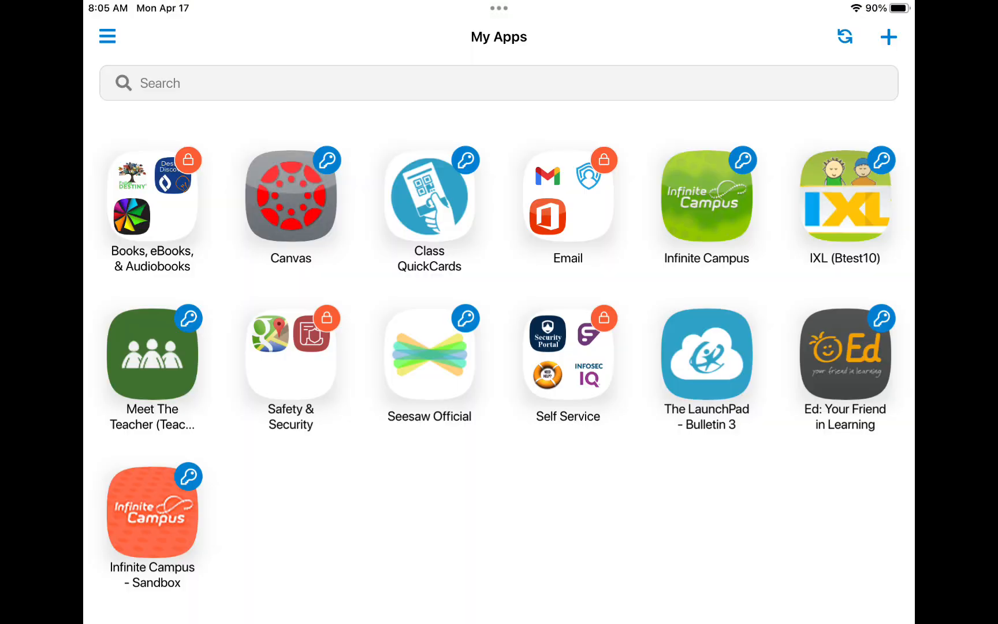